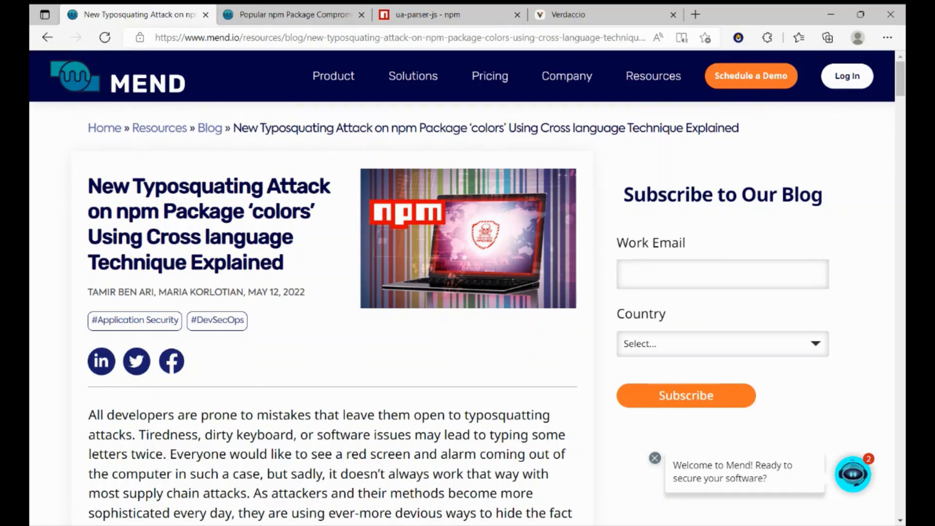
# - Read the Mend ua-parser-js compromise article down to the list of malicious and clean versions
pyautogui.click(293, 14)
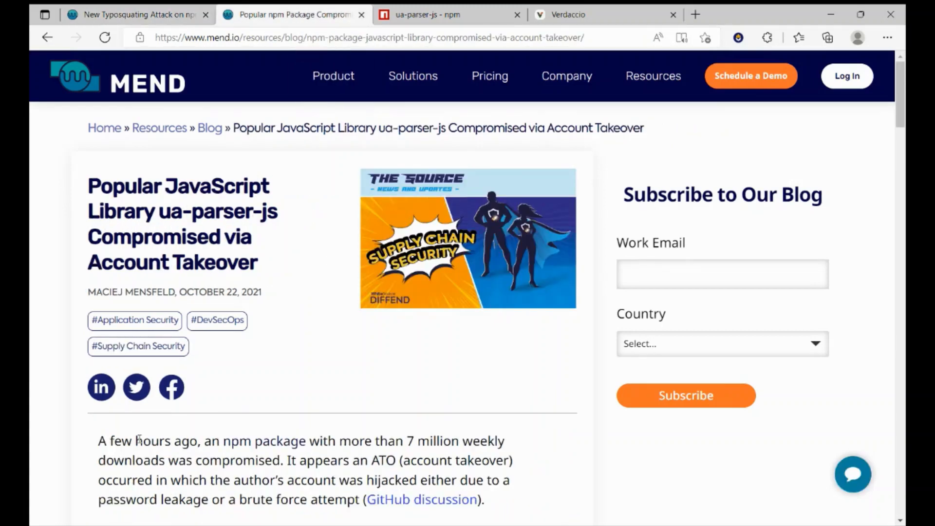
pyautogui.moveTo(588, 402)
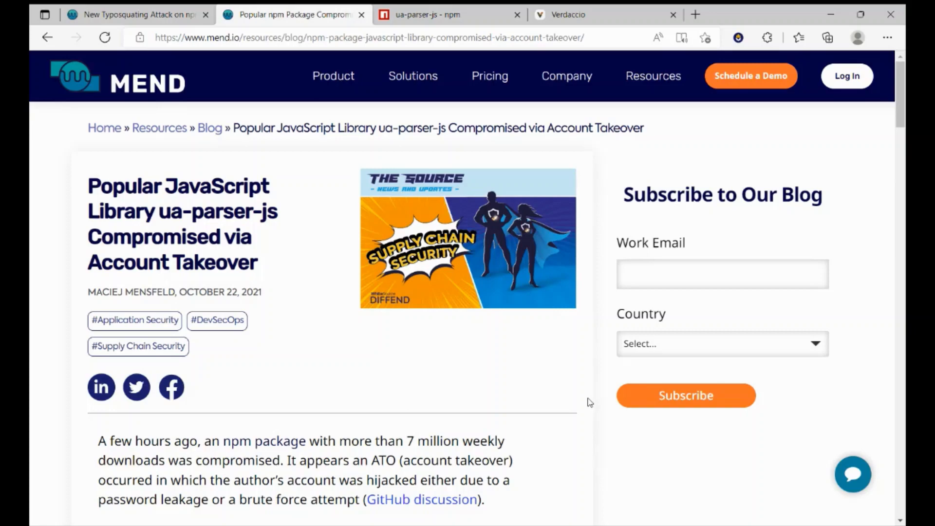
pyautogui.moveTo(582, 391)
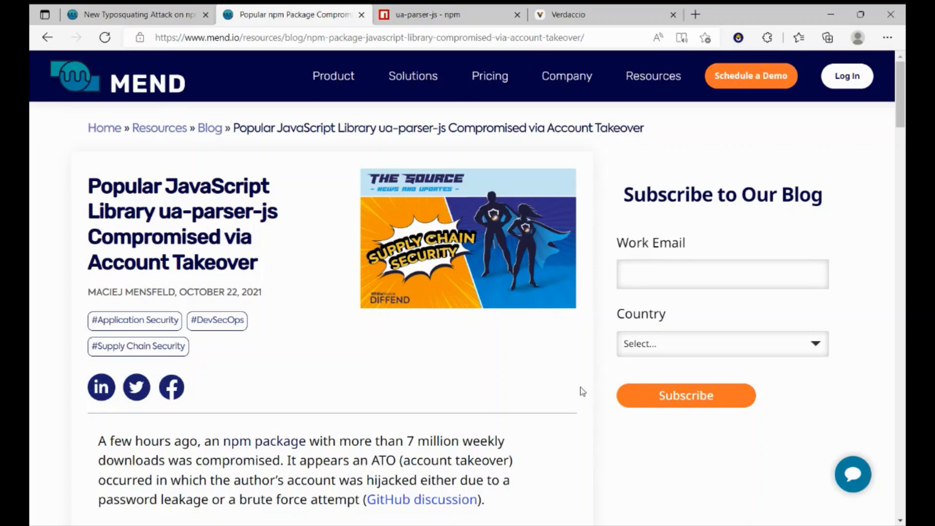
pyautogui.scroll(-3)
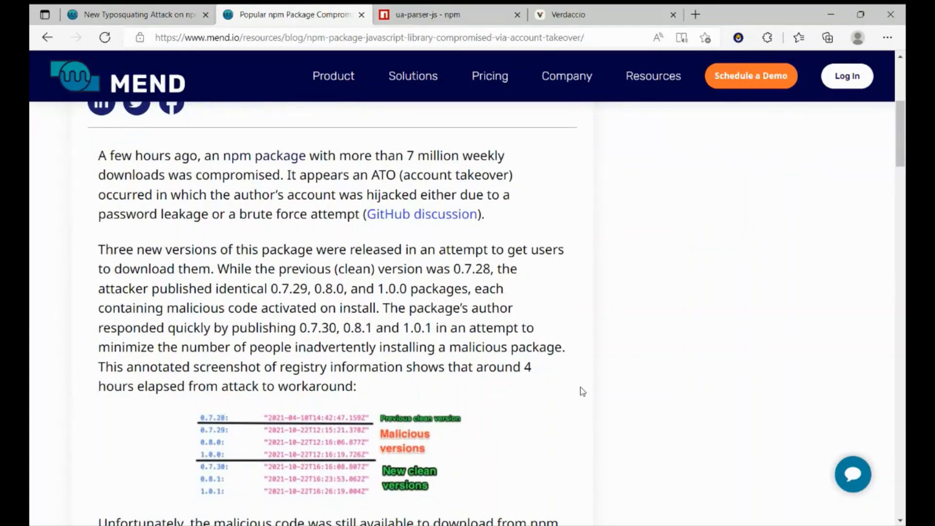
pyautogui.scroll(-3)
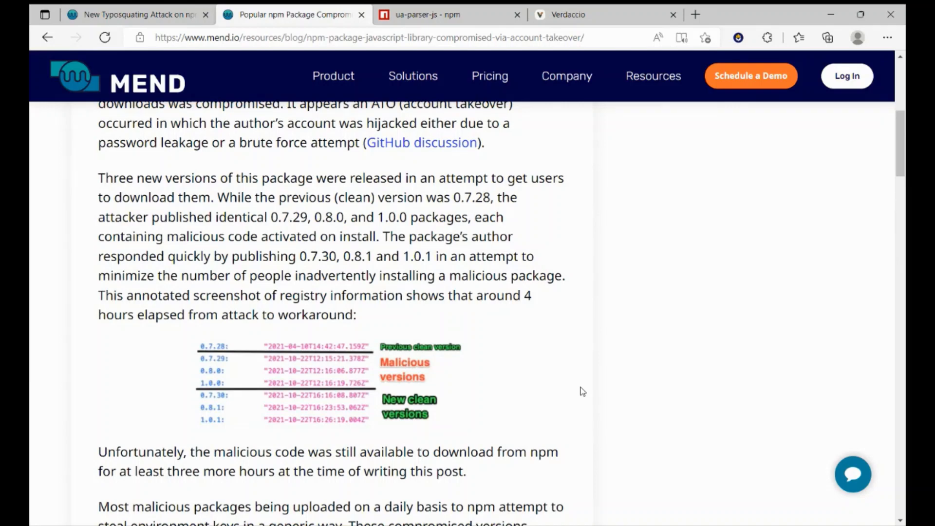
# - Check ua-parser-js's npm version history from 1.0.2 to 0.7.26, then return to the Mend article
pyautogui.click(423, 14)
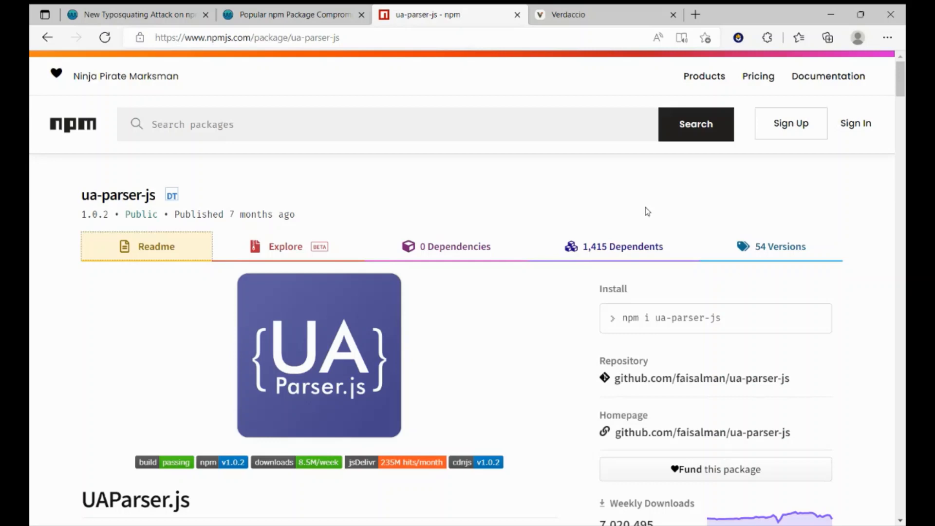
pyautogui.click(780, 246)
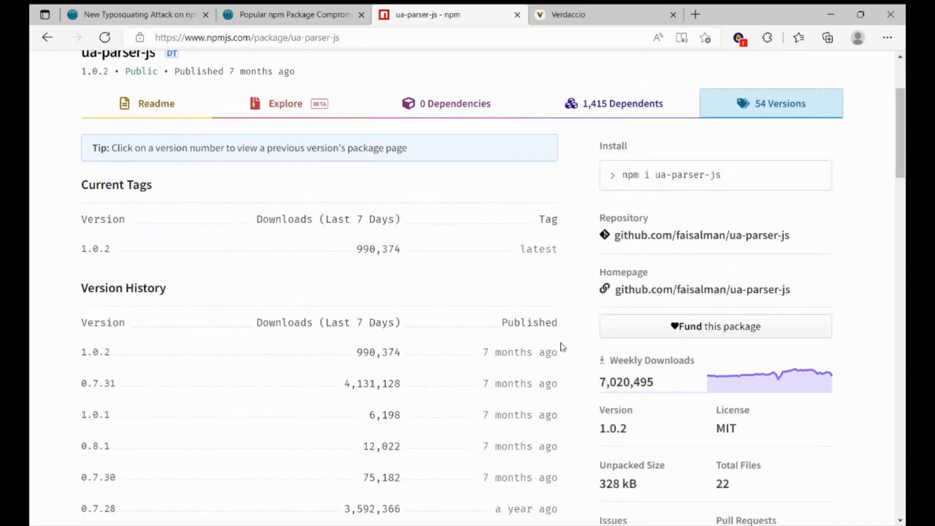
pyautogui.scroll(-3)
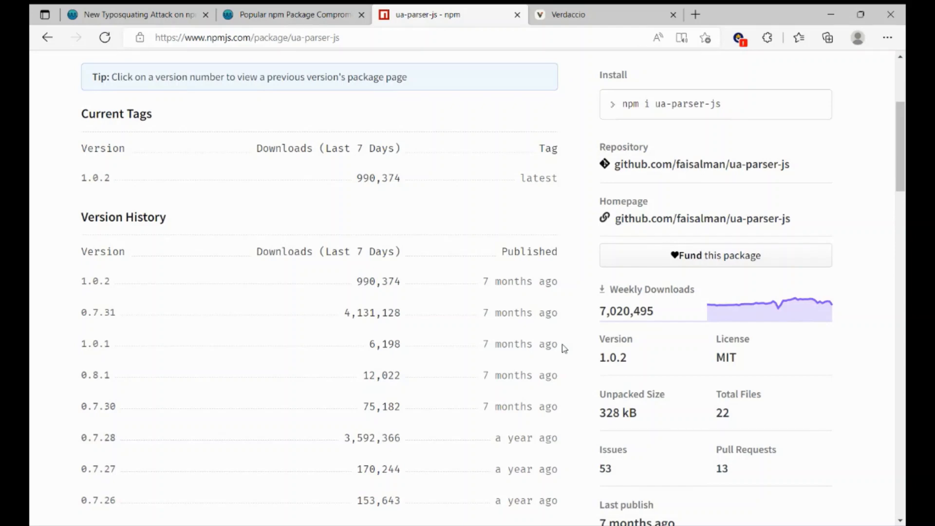
pyautogui.click(292, 14)
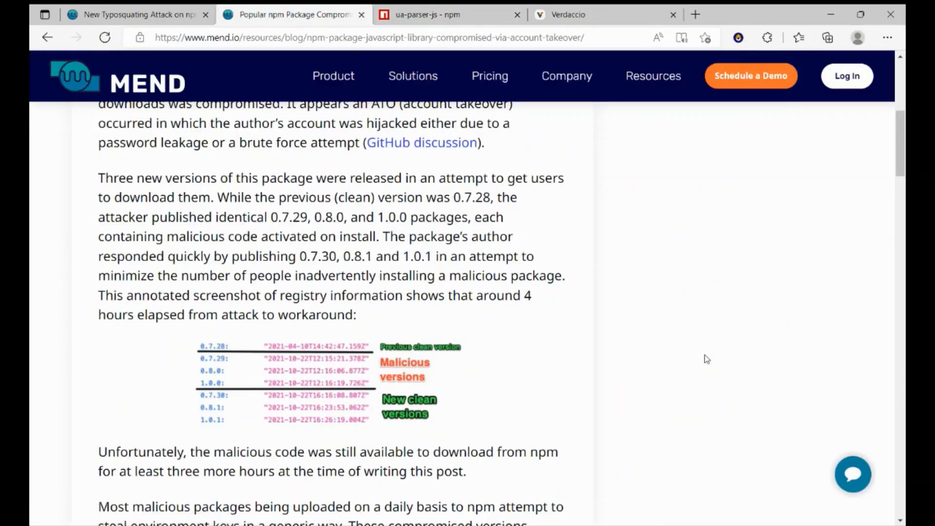
# - Read further to how the compromised versions targeted Windows, Linux and macOS
pyautogui.scroll(-3)
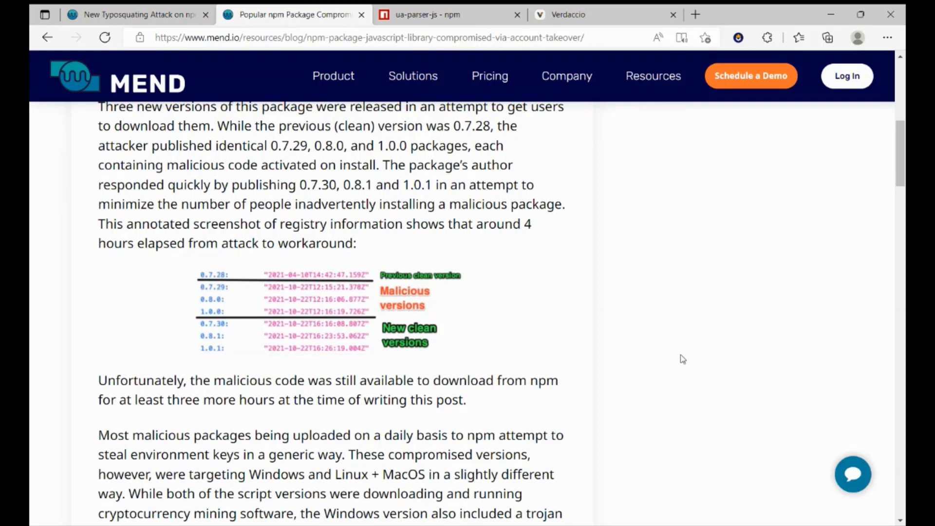
pyautogui.moveTo(701, 355)
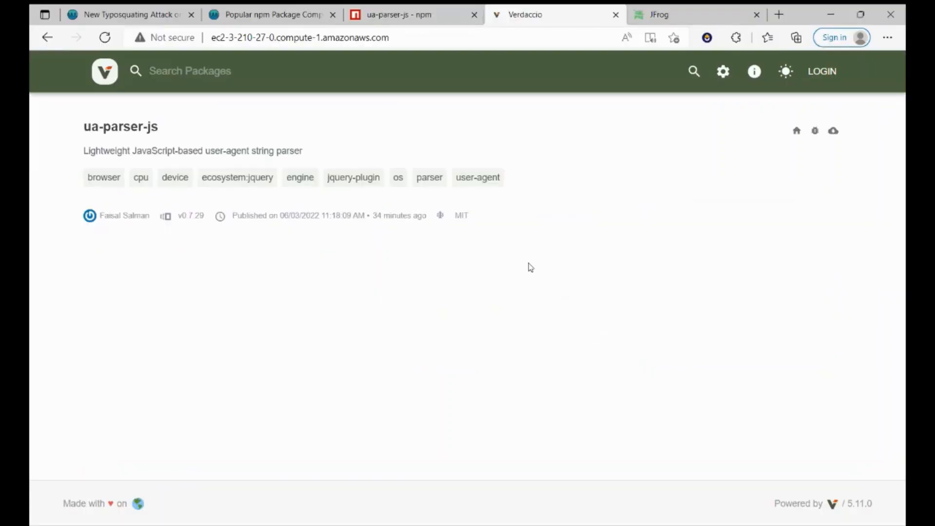
# - View Verdaccio's ua-parser-js version history, showing 0.7.29 as the latest release
pyautogui.click(120, 125)
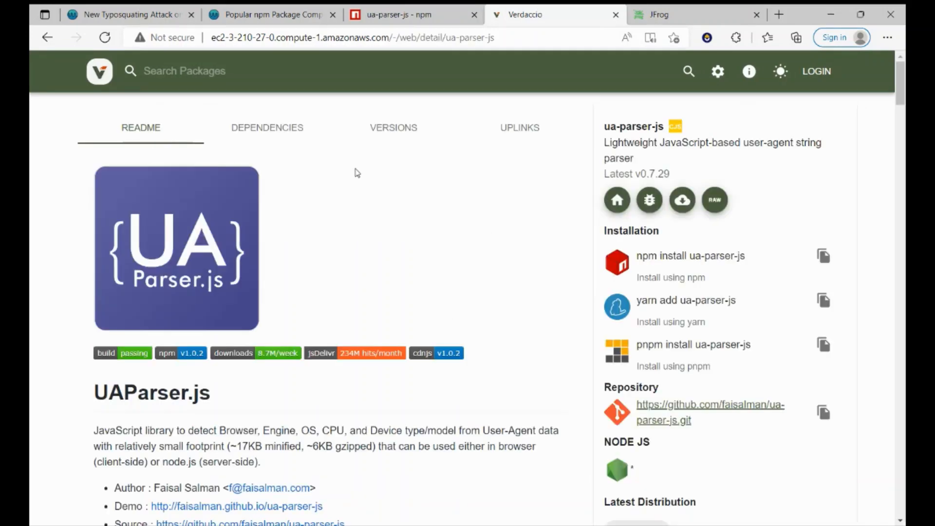
pyautogui.click(393, 127)
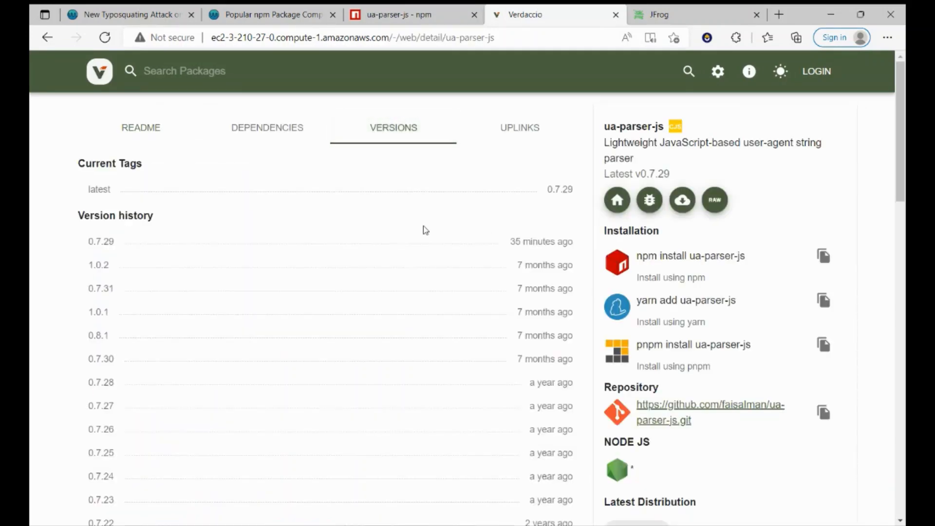
pyautogui.moveTo(347, 247)
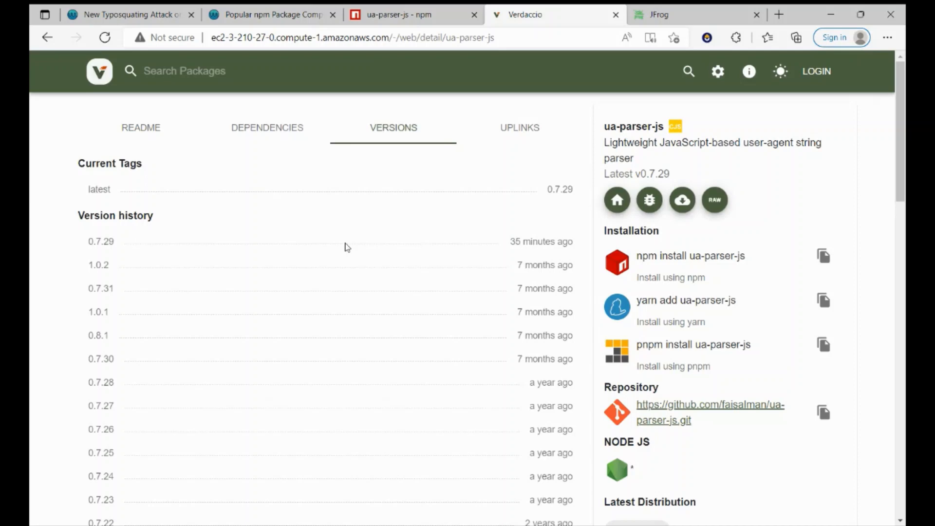
pyautogui.moveTo(433, 264)
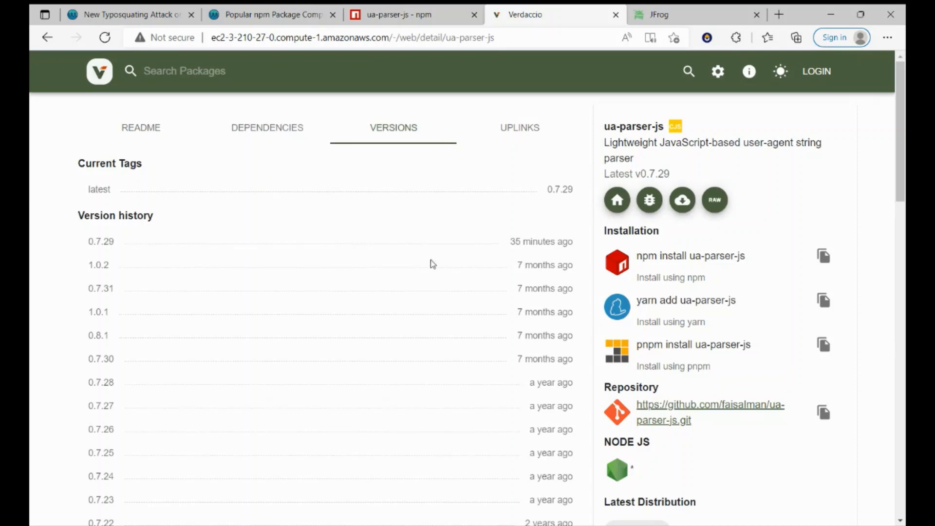
pyautogui.click(686, 14)
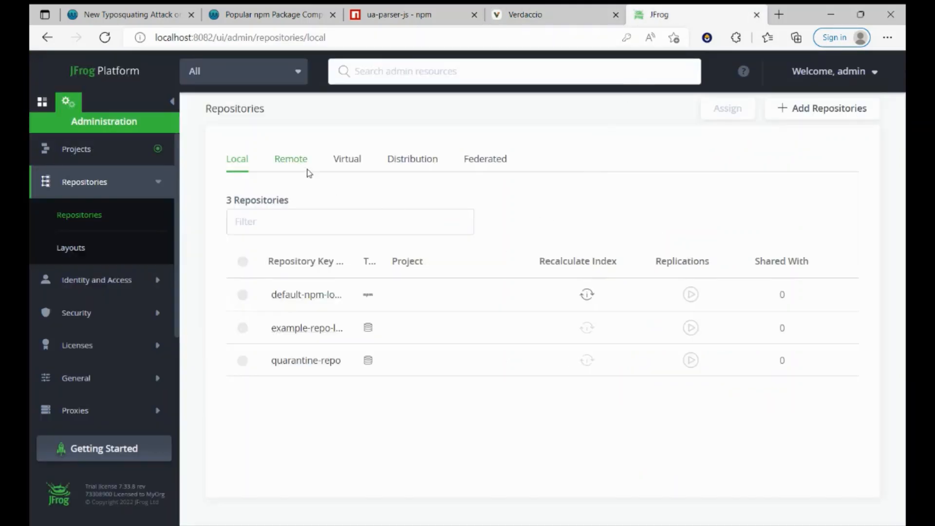
# - Open default-npm-remote, the only repository in Artifactory's remote repositories list
pyautogui.click(290, 159)
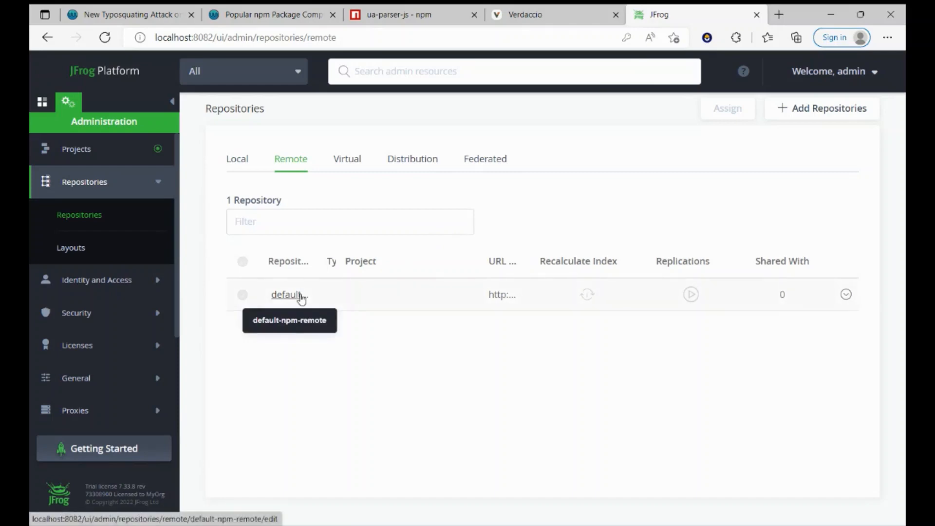
pyautogui.click(287, 295)
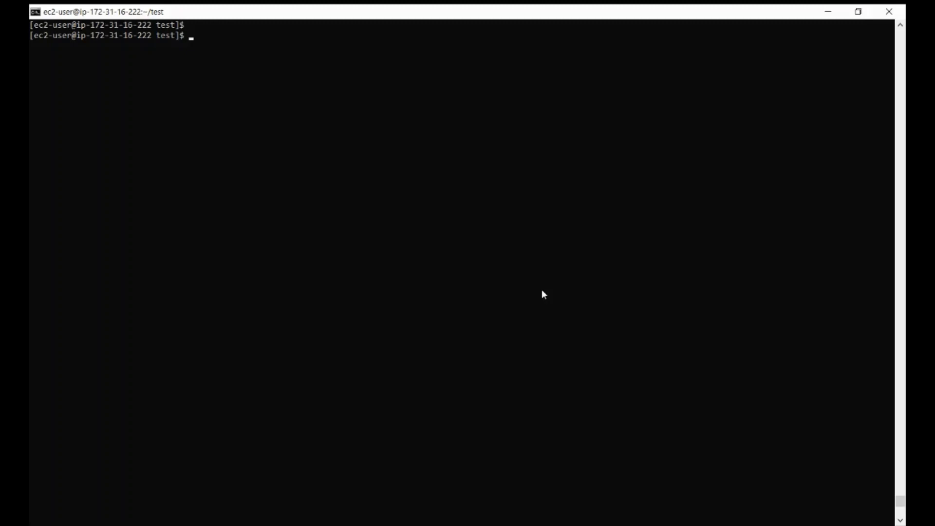
# - Install ua-parser-js 0.7.28 (reported up to date), then start installing 0.7.29
pyautogui.write('npm install ua-parser-js@0.7.28')
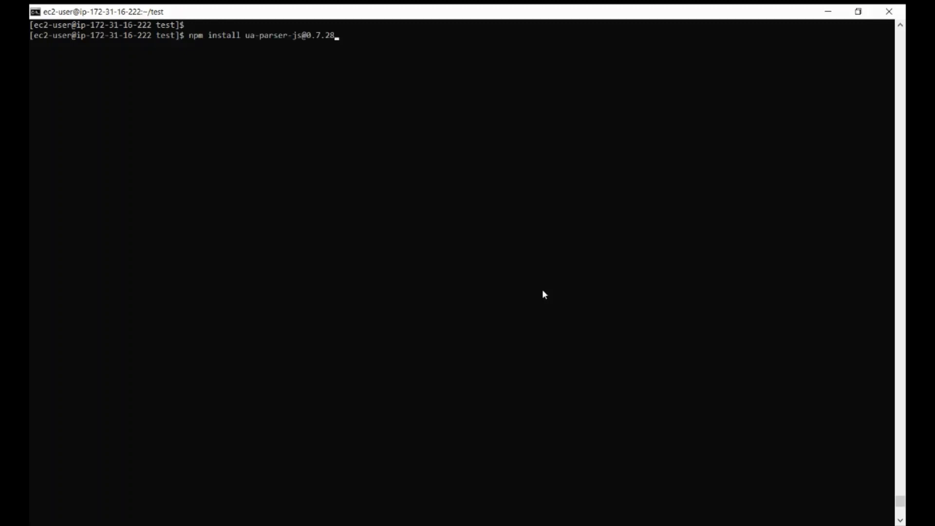
pyautogui.press('Return')
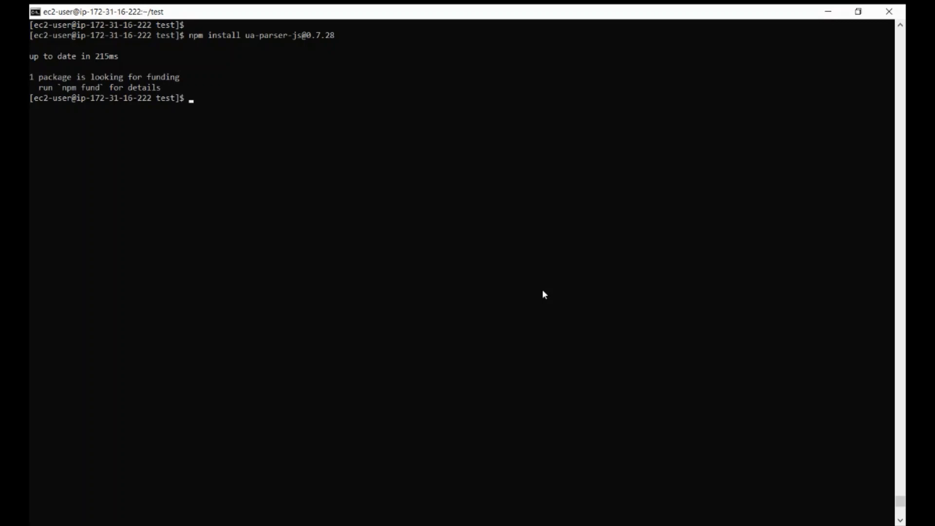
pyautogui.write('npm install ua-parser-js@0.7.2')
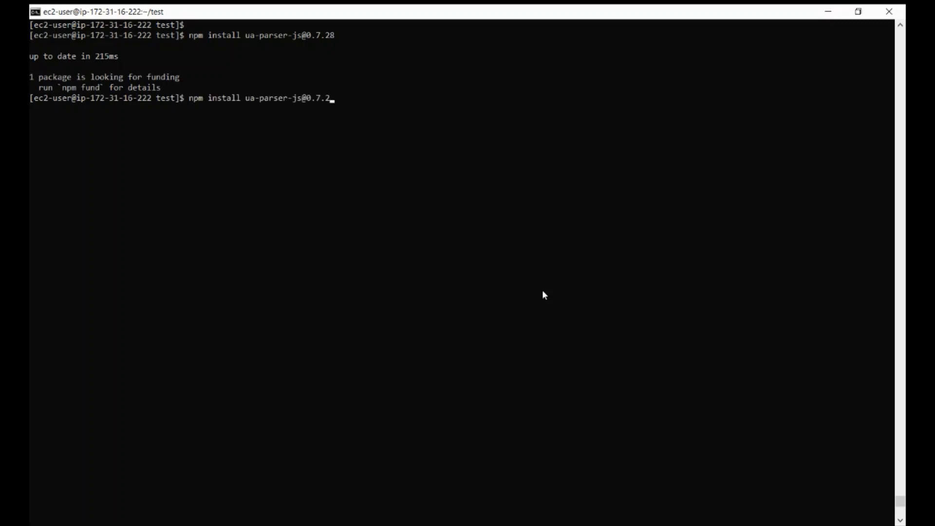
pyautogui.write('9')
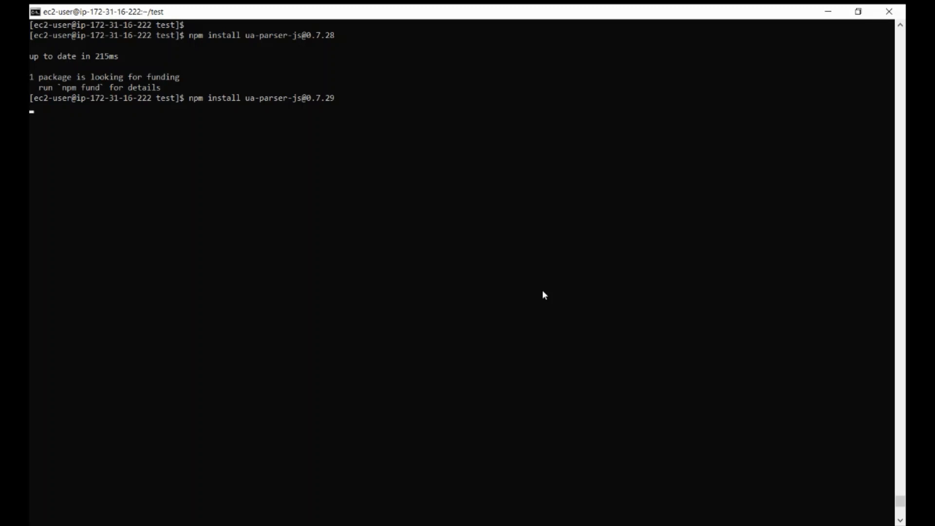
pyautogui.press('Return')
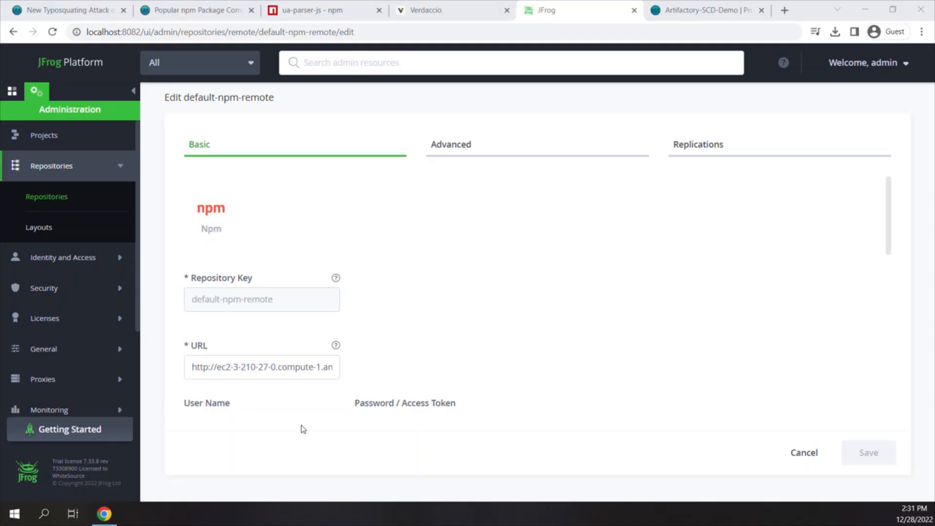
pyautogui.click(11, 90)
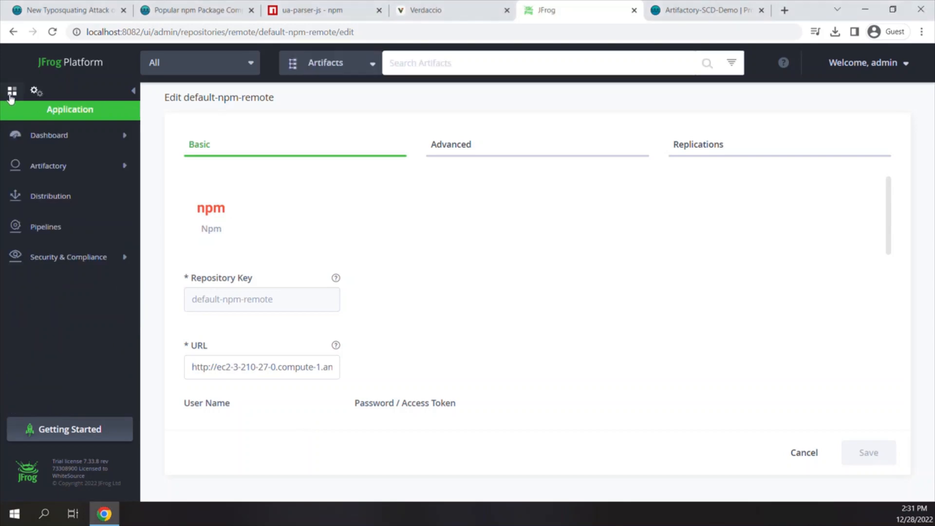
# - Expand default-npm-remote's ua-parser-js folder to confirm only ua-parser-js-0.7.28.tgz is cached
pyautogui.click(48, 165)
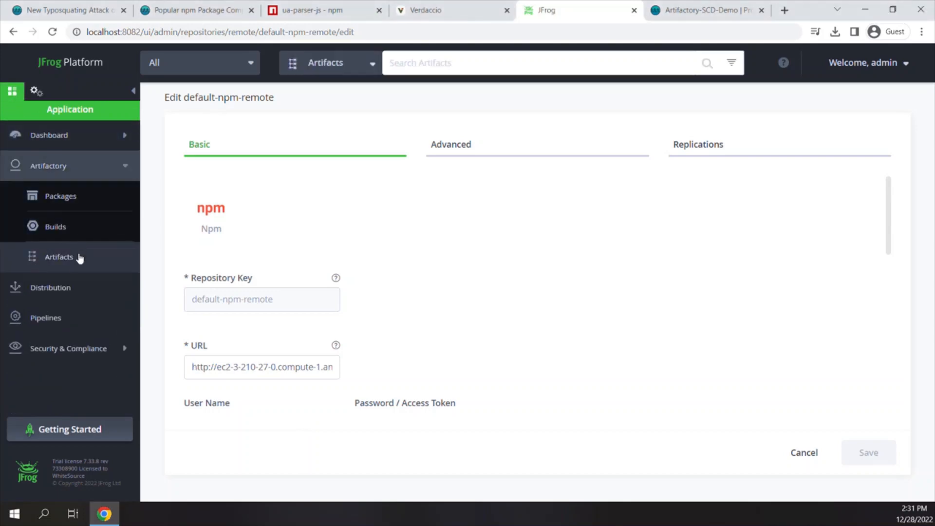
pyautogui.click(58, 257)
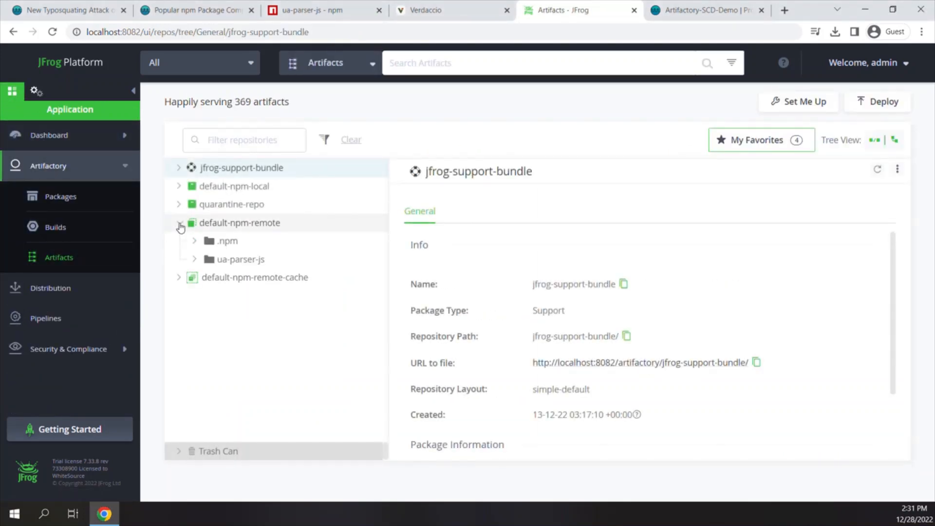
pyautogui.click(194, 258)
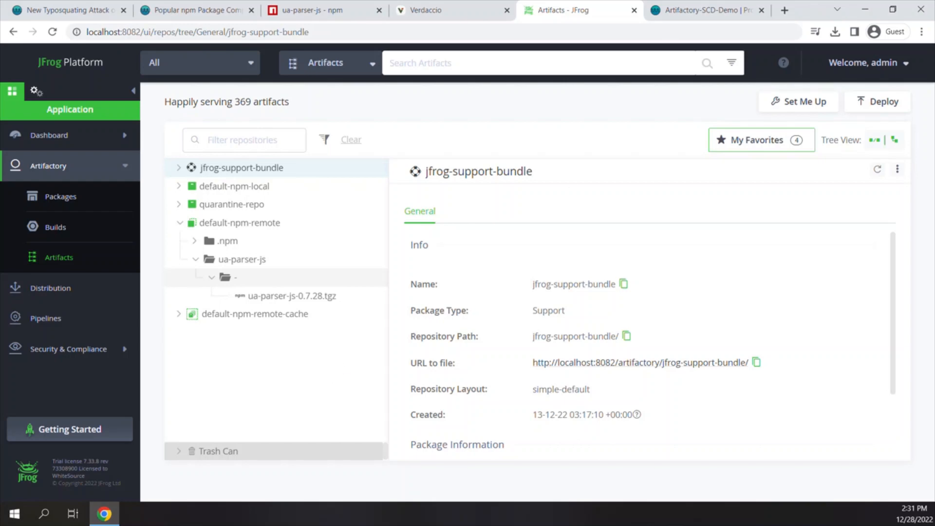
pyautogui.click(703, 10)
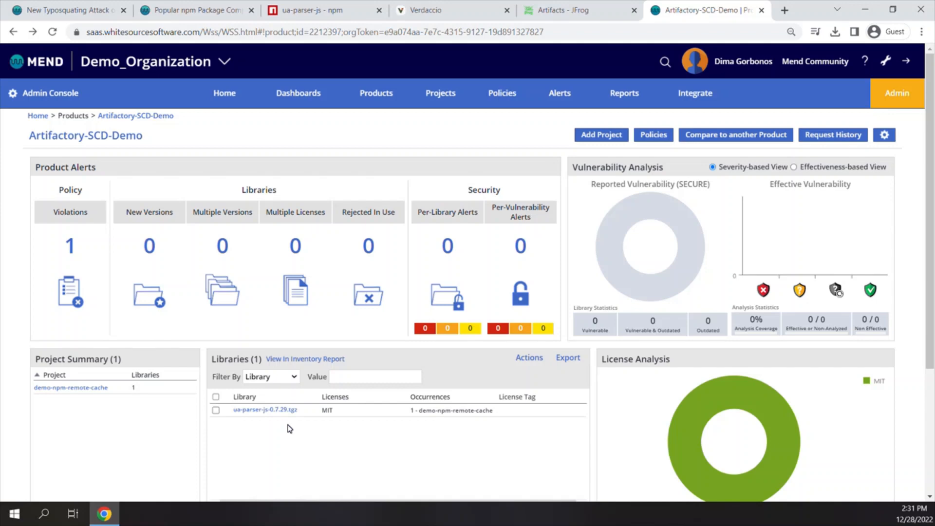
# - Open the policy violation alerts and select the ua-parser-js-0.7.29.tgz Block Malicious Packages alert
pyautogui.click(69, 246)
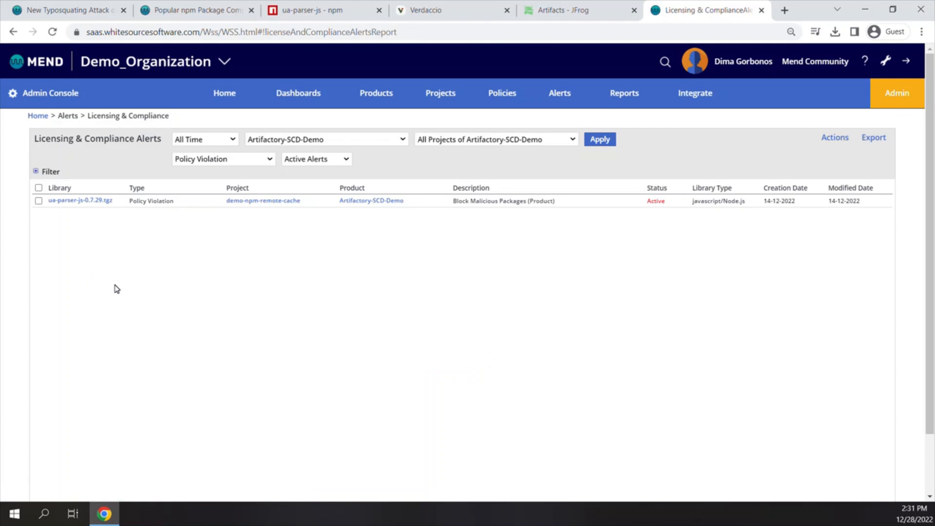
pyautogui.click(38, 200)
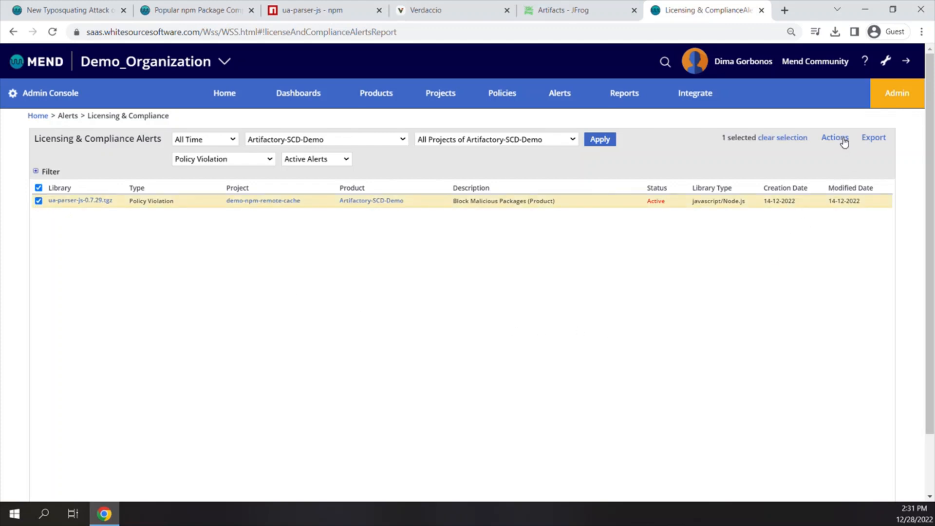
pyautogui.click(834, 138)
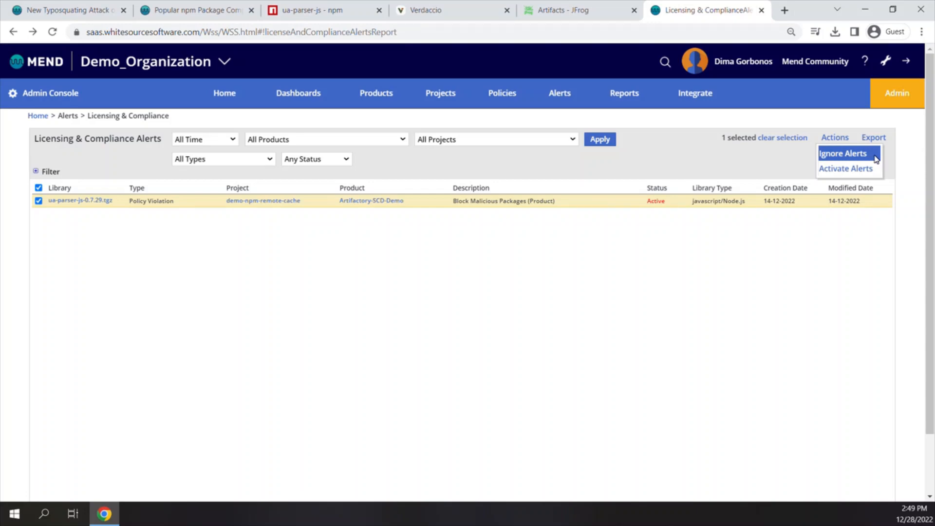
pyautogui.moveTo(583, 142)
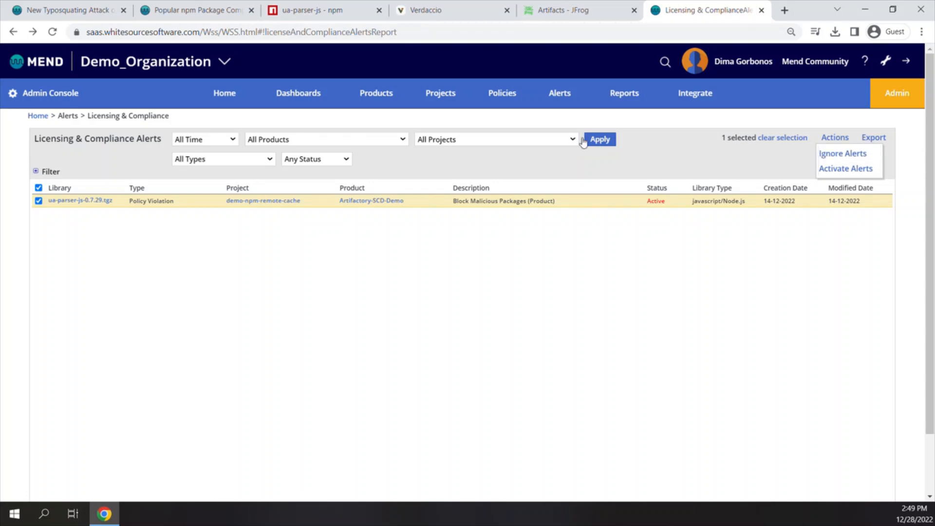
pyautogui.click(376, 93)
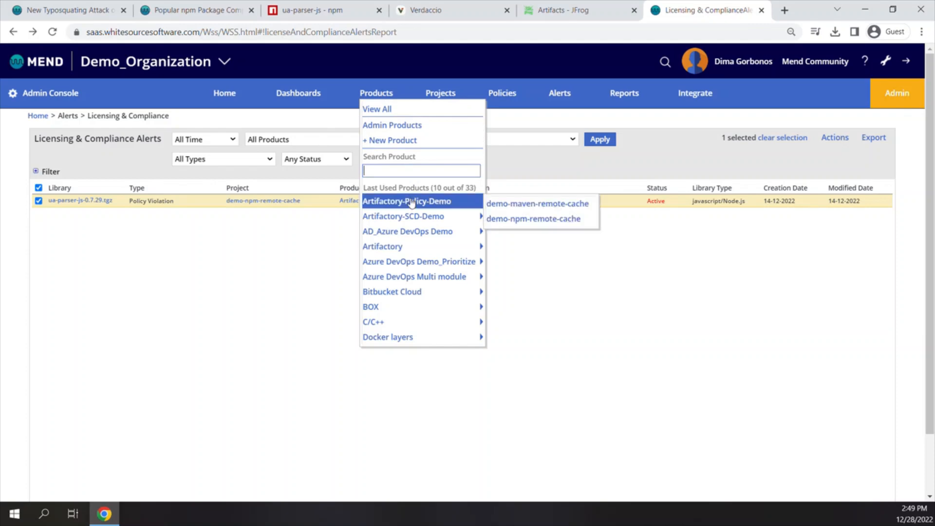
# - Review Artifactory-Policy-Demo's Reject Sec Vul policy for scores 9–10, leaving it unchanged
pyautogui.click(407, 201)
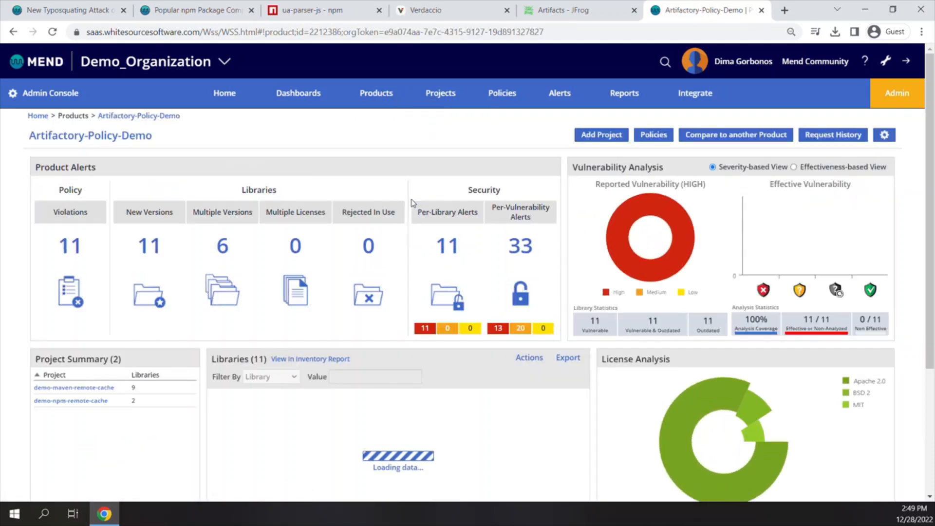
pyautogui.click(652, 135)
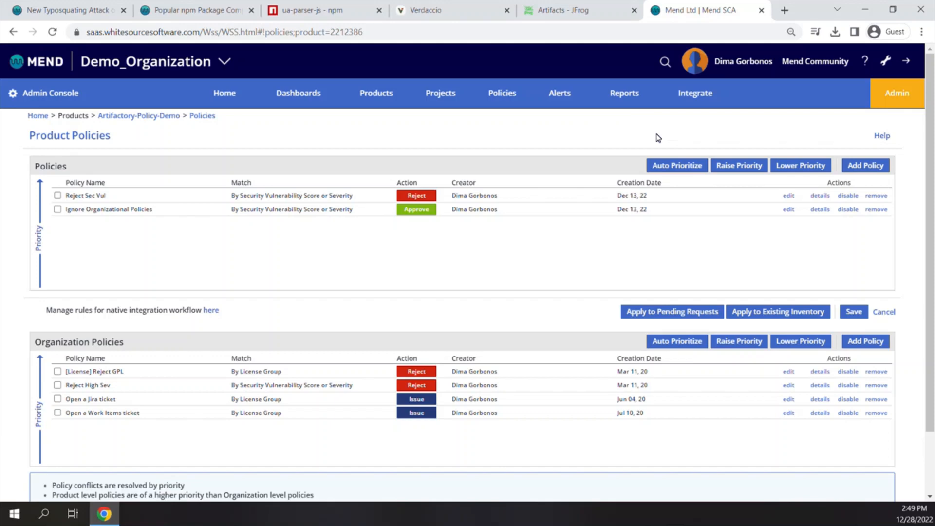
pyautogui.moveTo(666, 137)
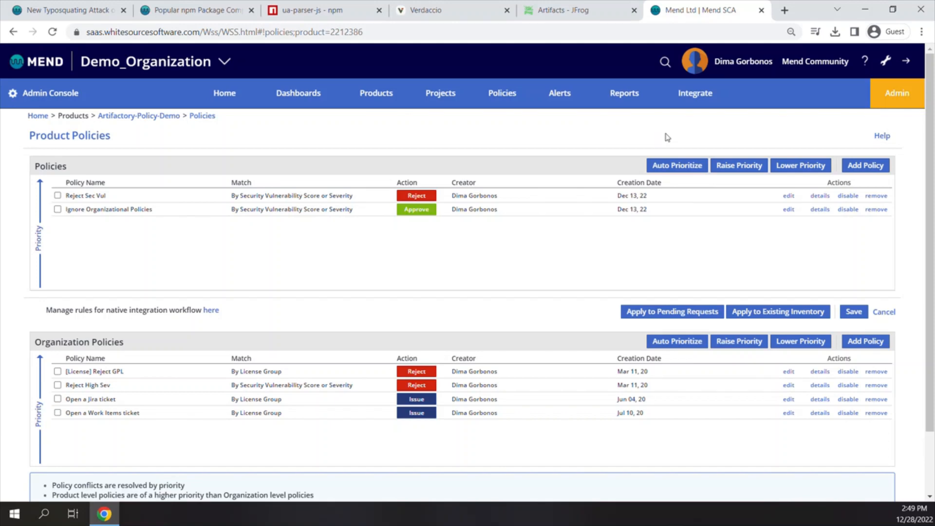
pyautogui.click(788, 195)
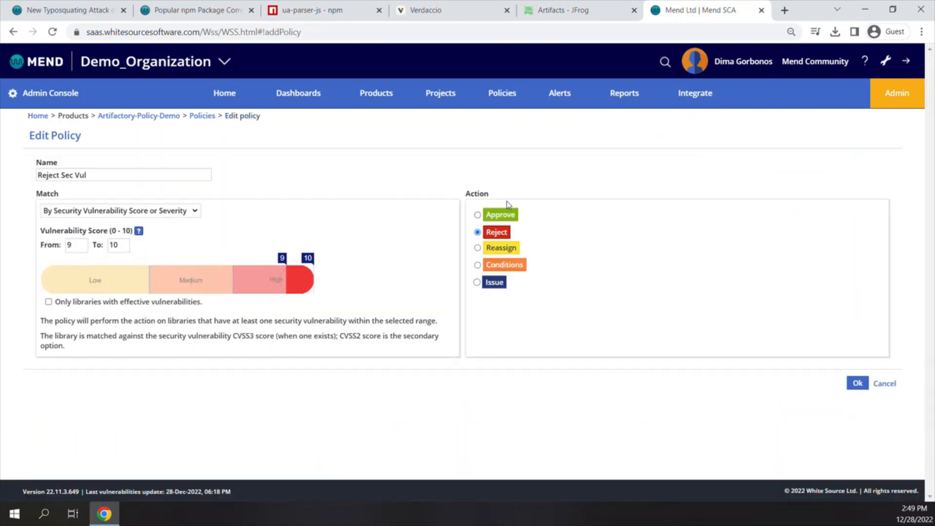
pyautogui.moveTo(434, 182)
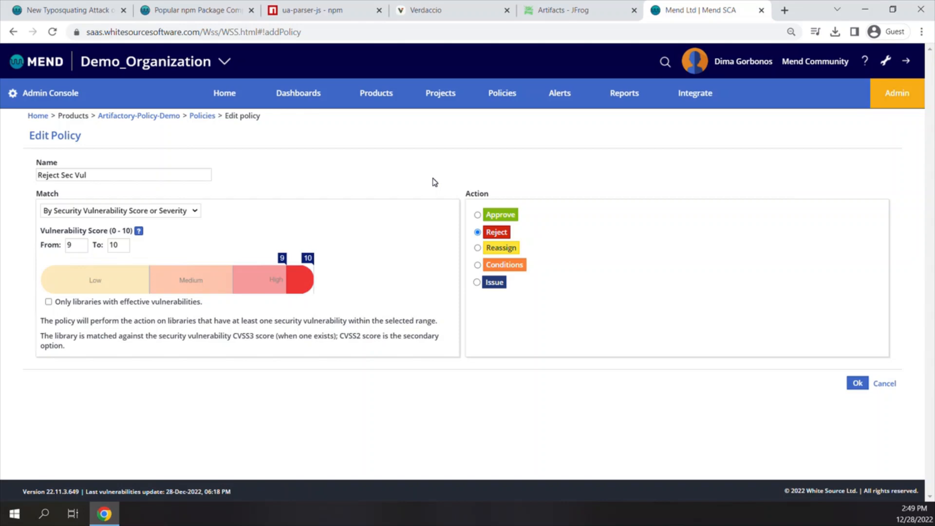
pyautogui.moveTo(476, 191)
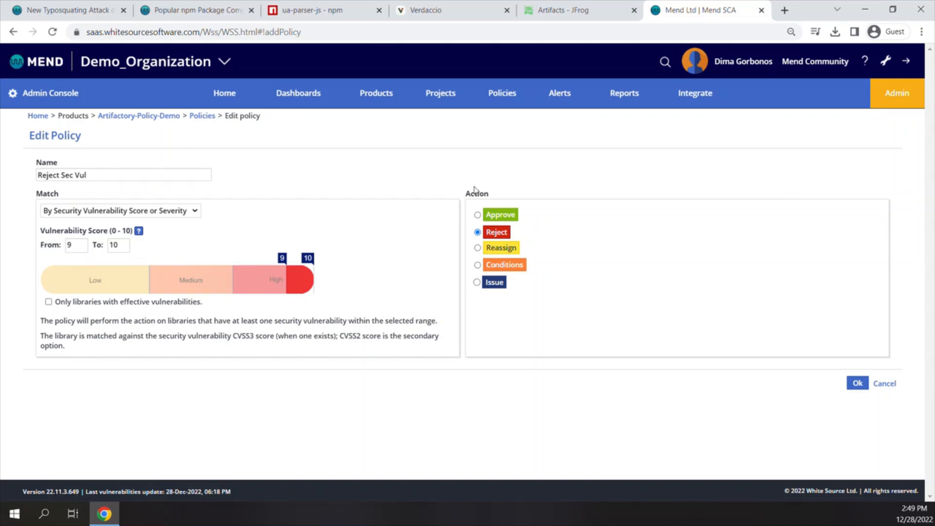
pyautogui.click(858, 383)
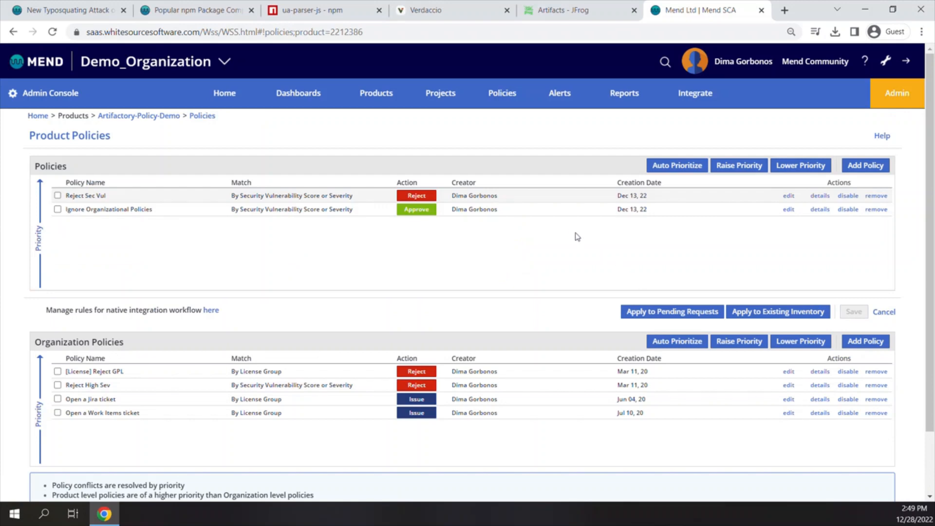
pyautogui.moveTo(567, 227)
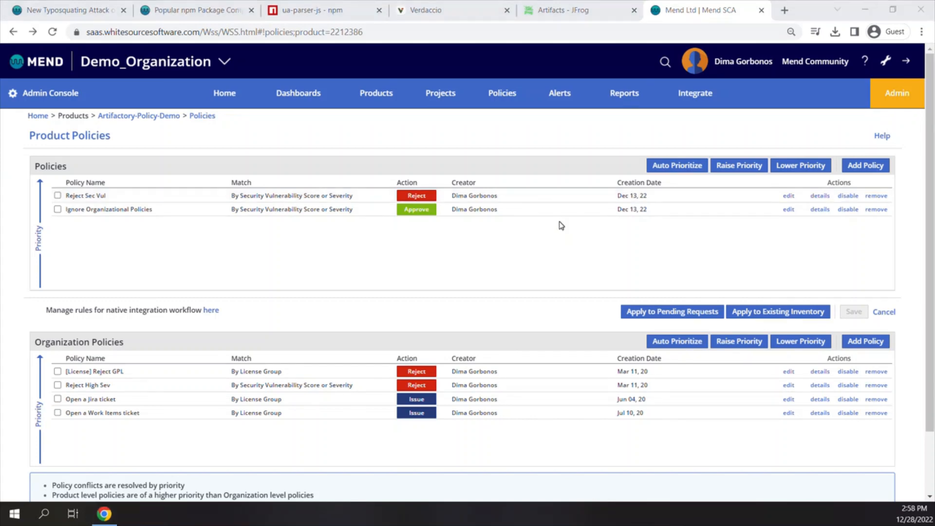
# - Inspect lodash-2.4.2.tgz's vulnerabilities (top score 9.1) in demo-npm-remote-cache and open its policy alerts
pyautogui.click(138, 115)
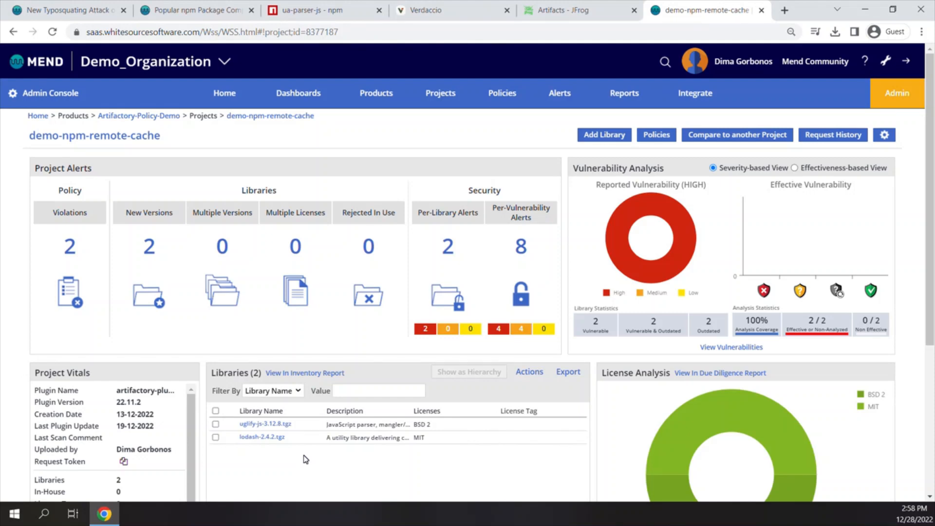
pyautogui.click(261, 436)
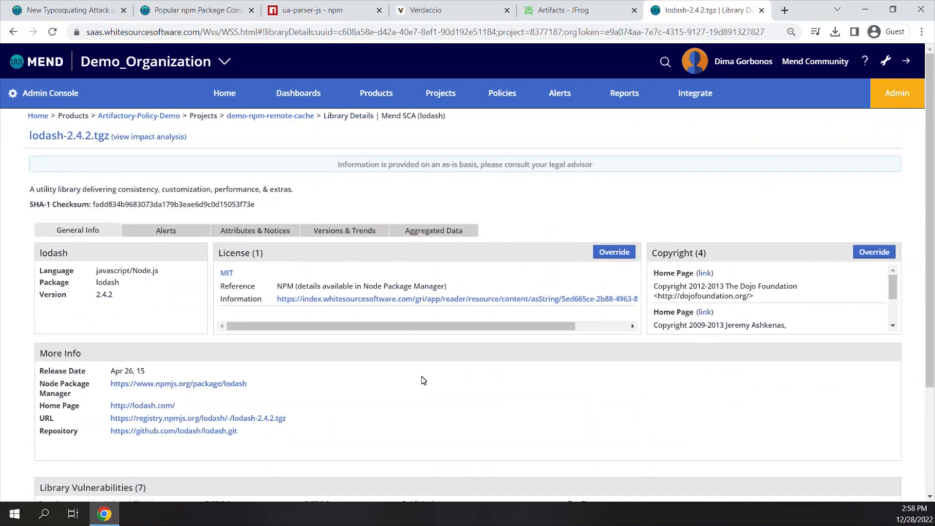
pyautogui.scroll(-3)
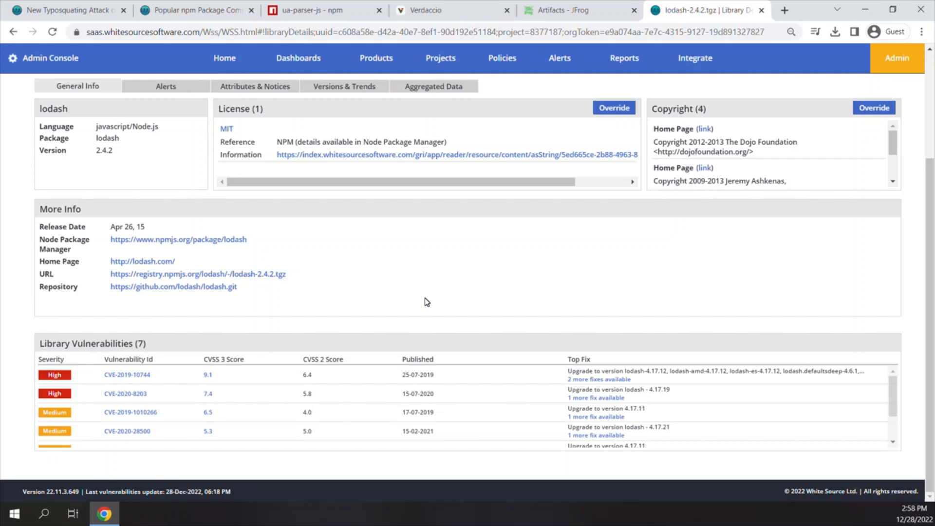
pyautogui.scroll(3)
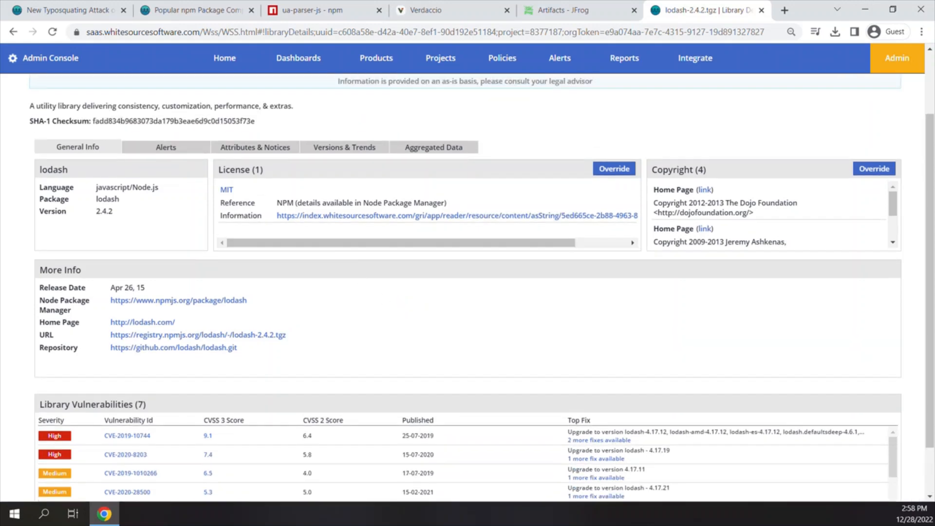
pyautogui.click(165, 147)
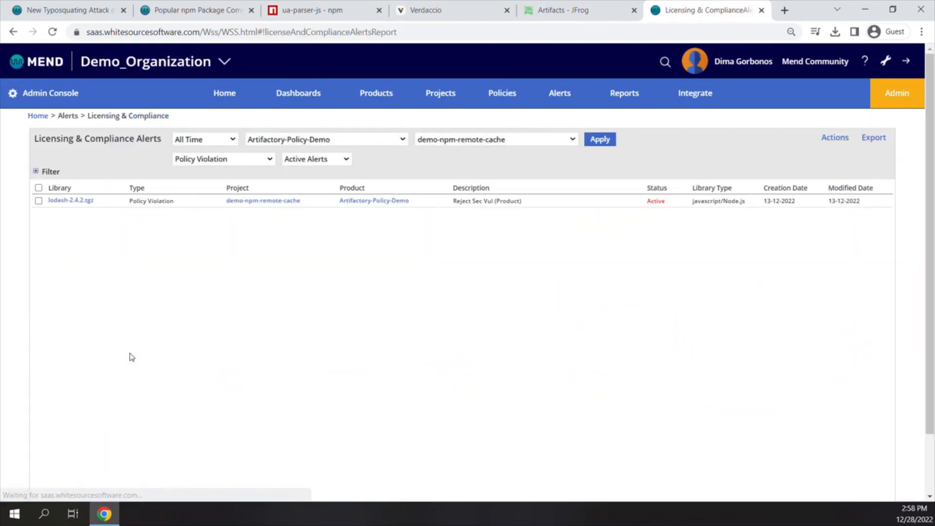
# - Select the lodash-2.4.2.tgz policy violation alert and bring up its Ignore Alerts option
pyautogui.click(38, 200)
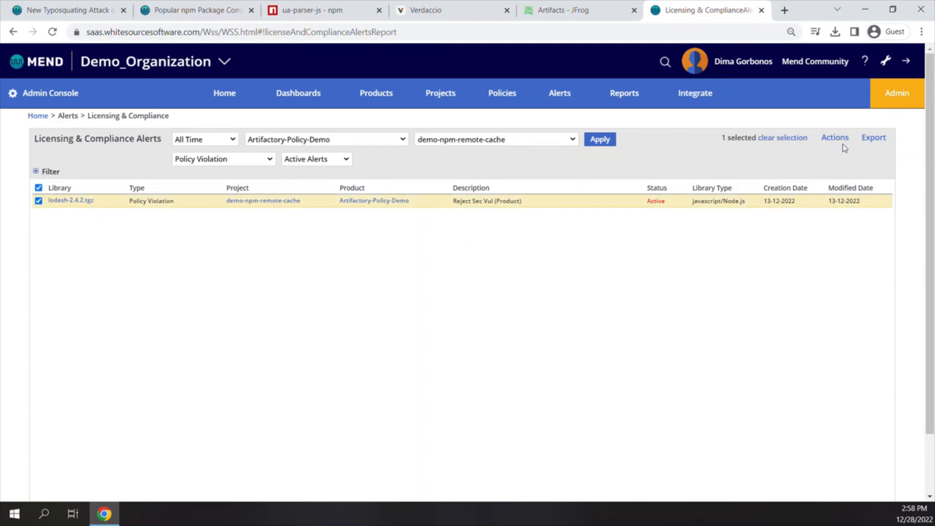
pyautogui.click(834, 137)
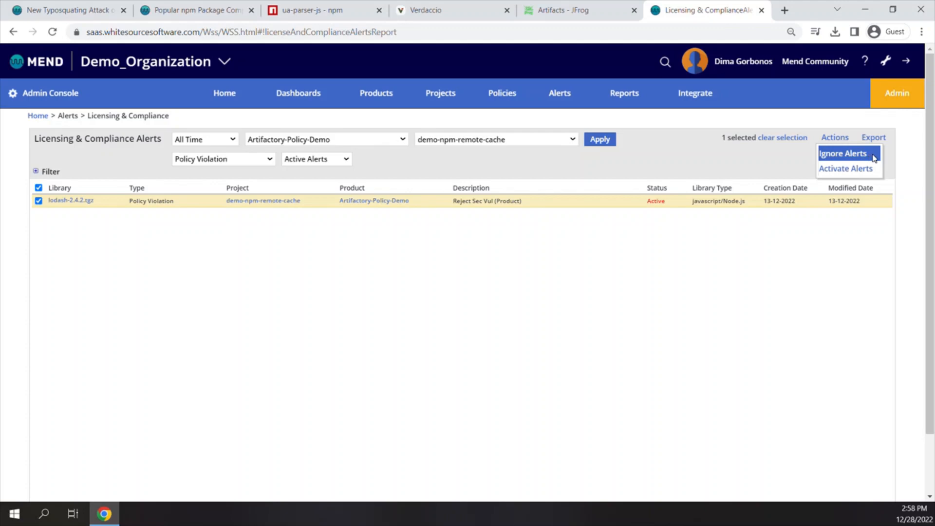